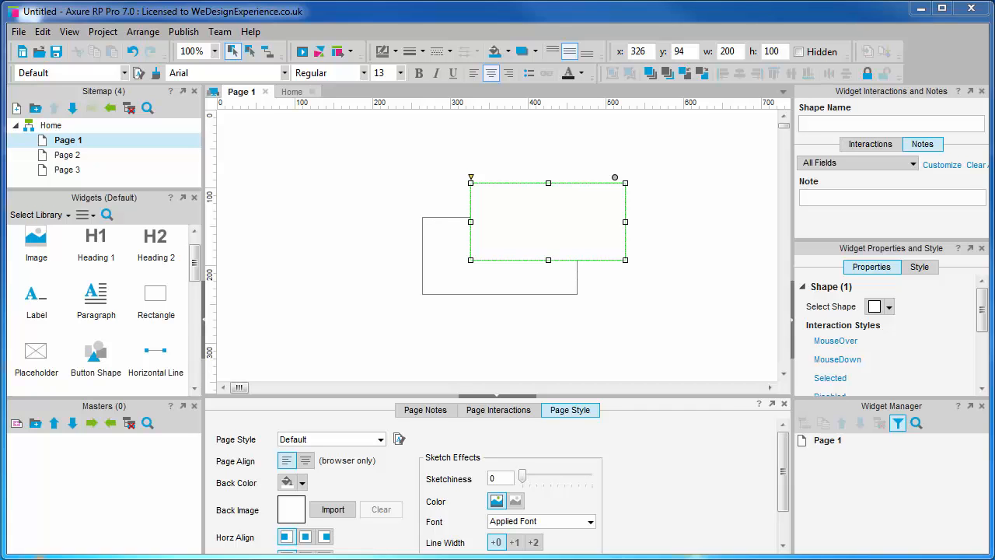
Add a new master to the project from the Masters pane.
scroll(down, 3)
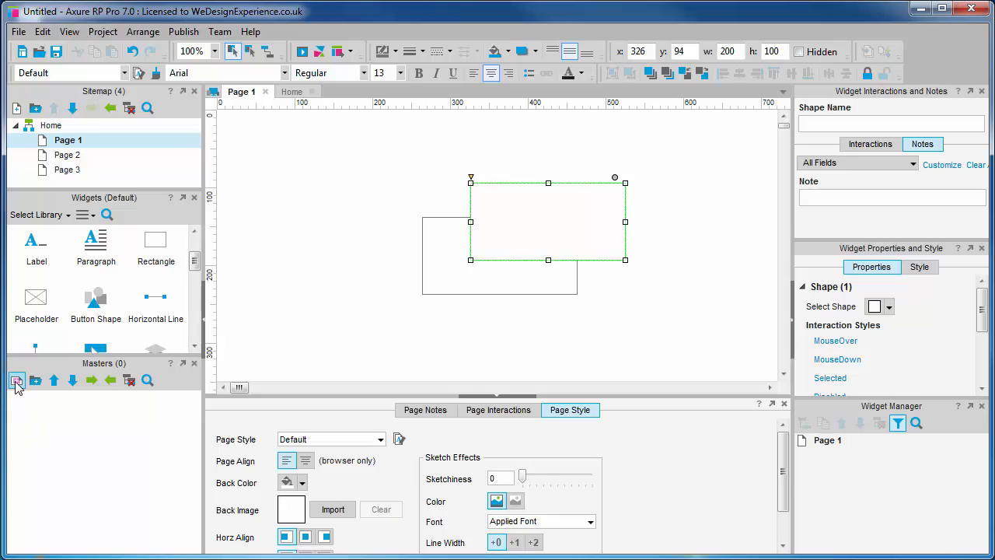
mouse_move(17, 380)
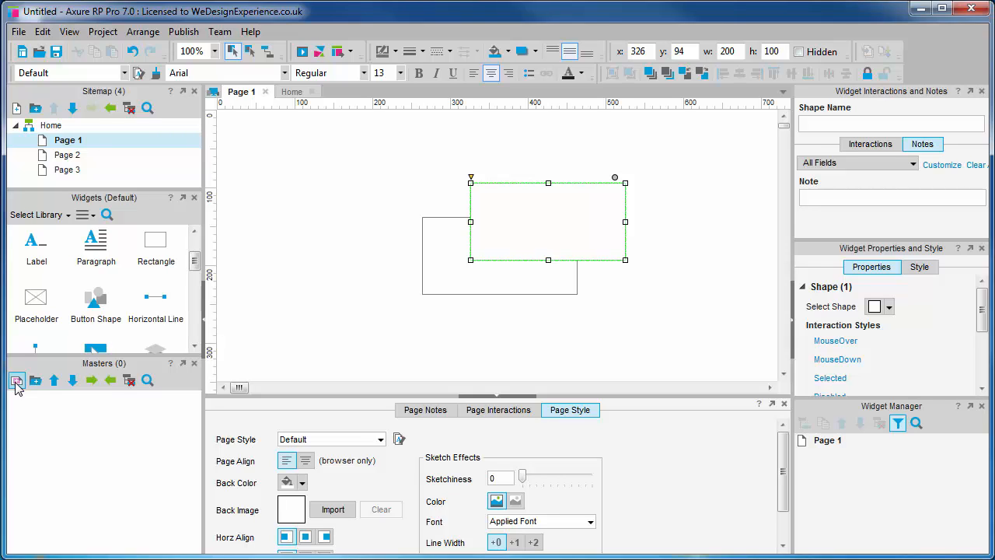
click(17, 380)
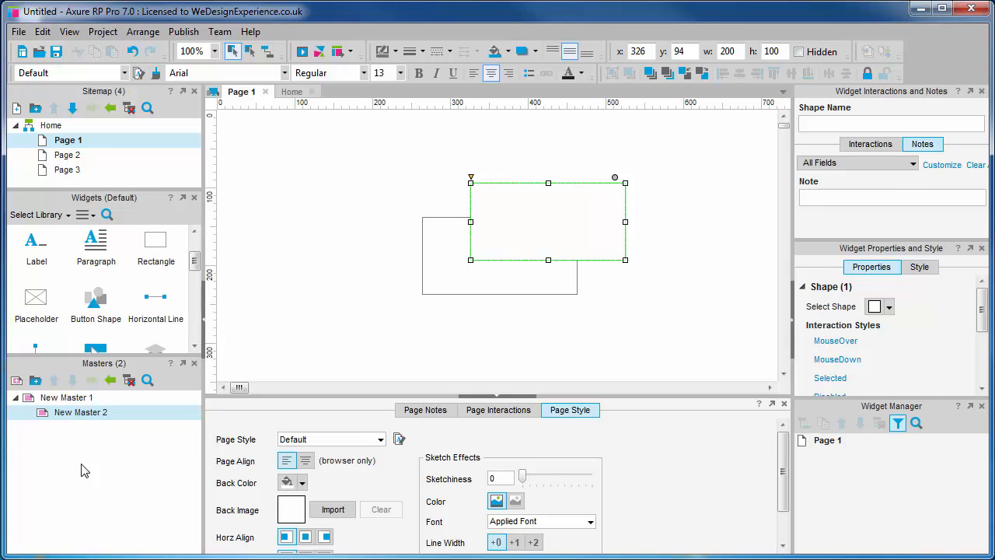
mouse_move(90, 466)
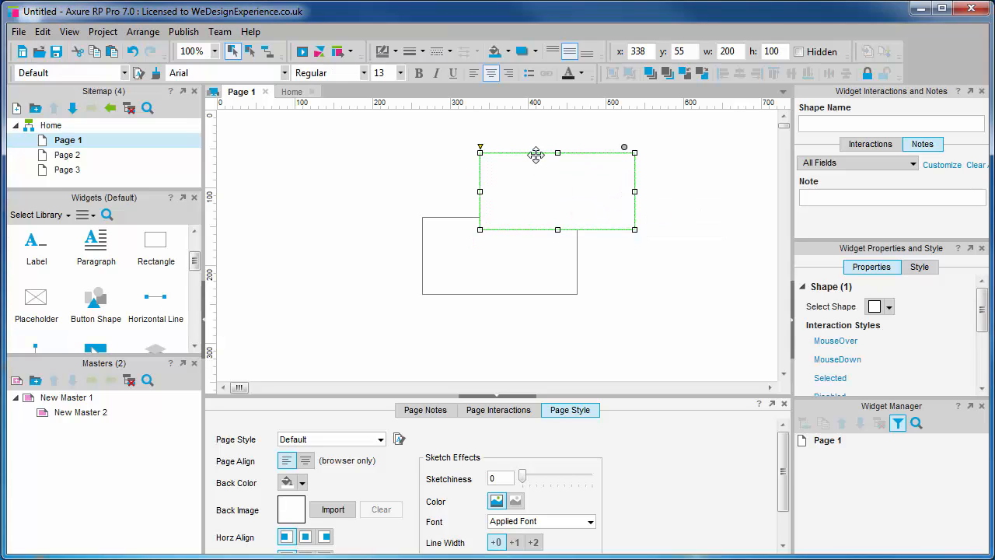
Convert the top rectangle into a master named New Master 3 via Convert to Master.
right_click(536, 154)
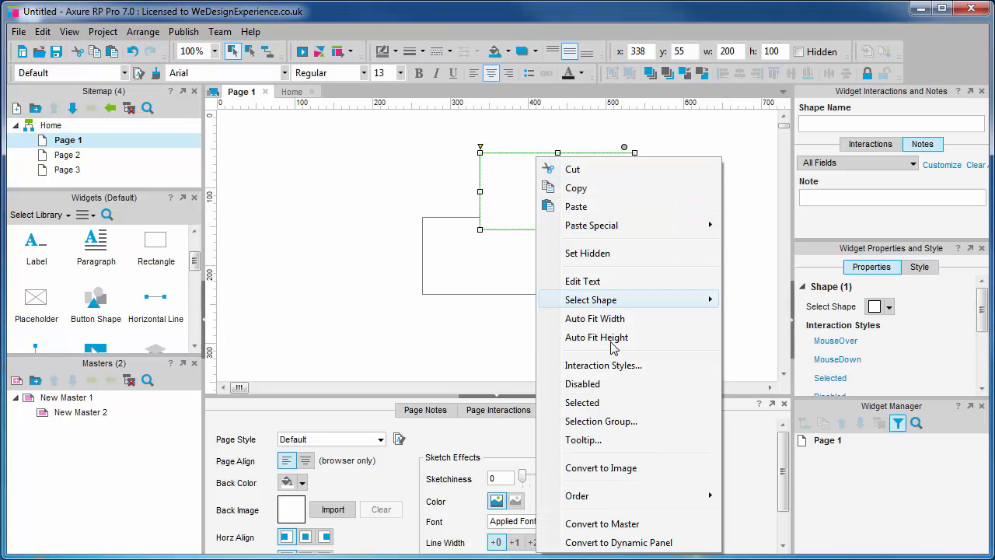
click(602, 523)
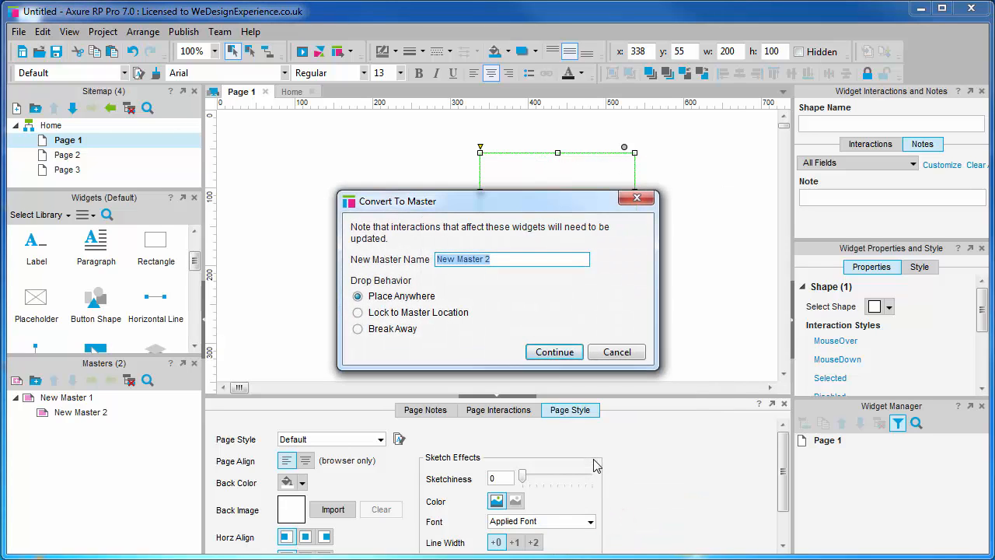
mouse_move(572, 388)
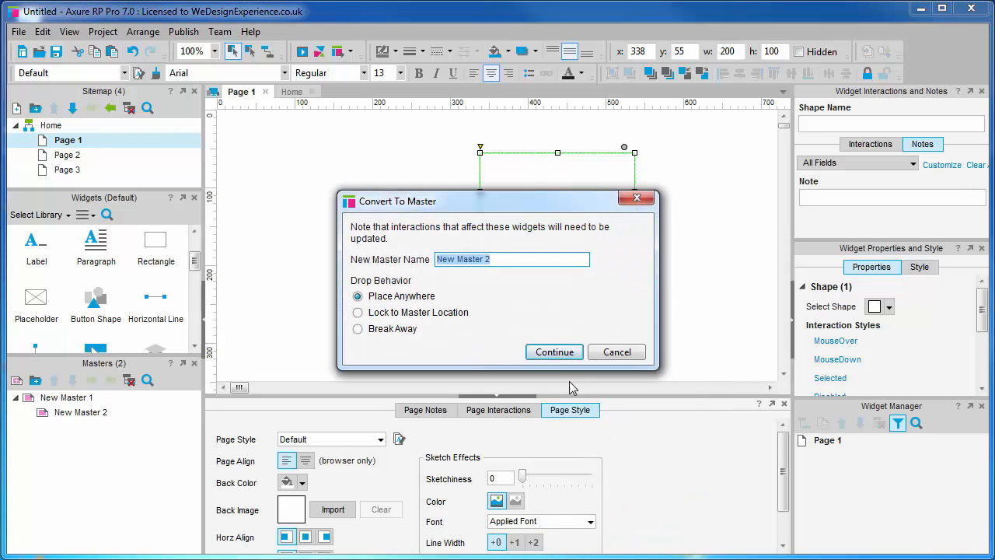
click(501, 258)
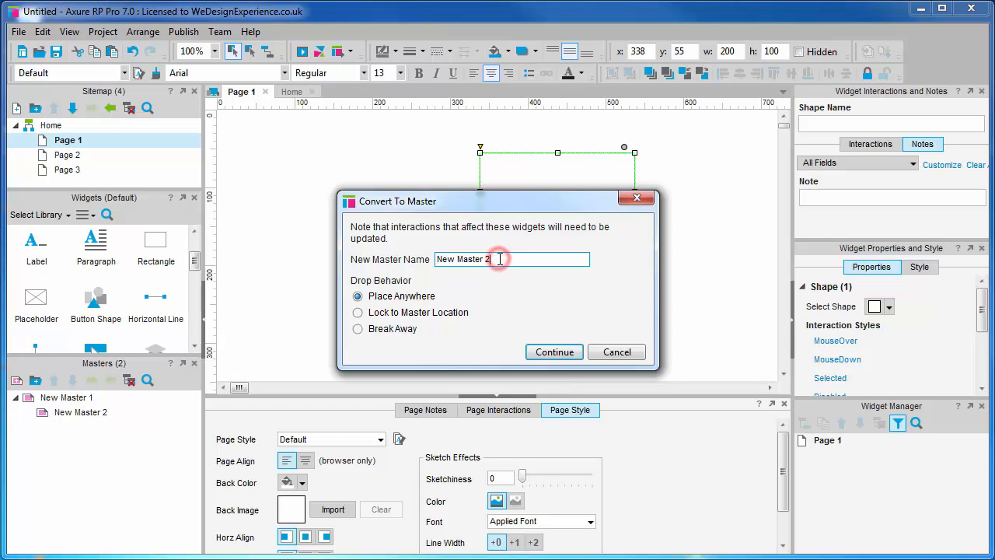
click(554, 351)
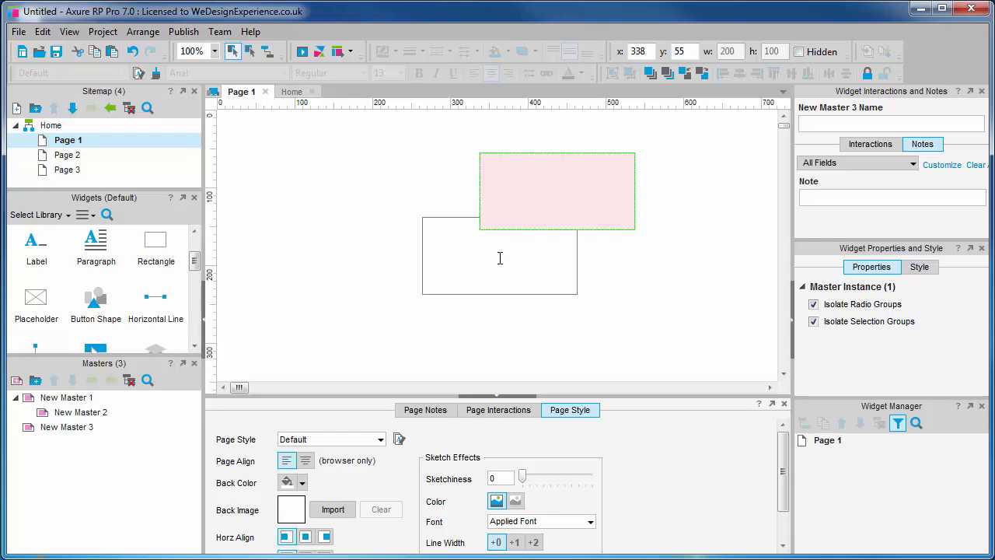
mouse_move(531, 170)
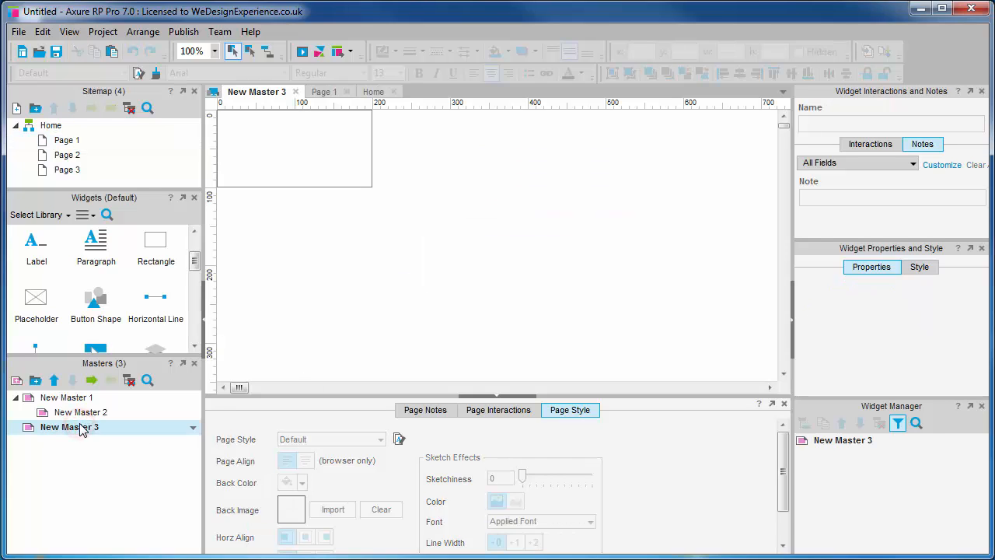
mouse_move(424, 228)
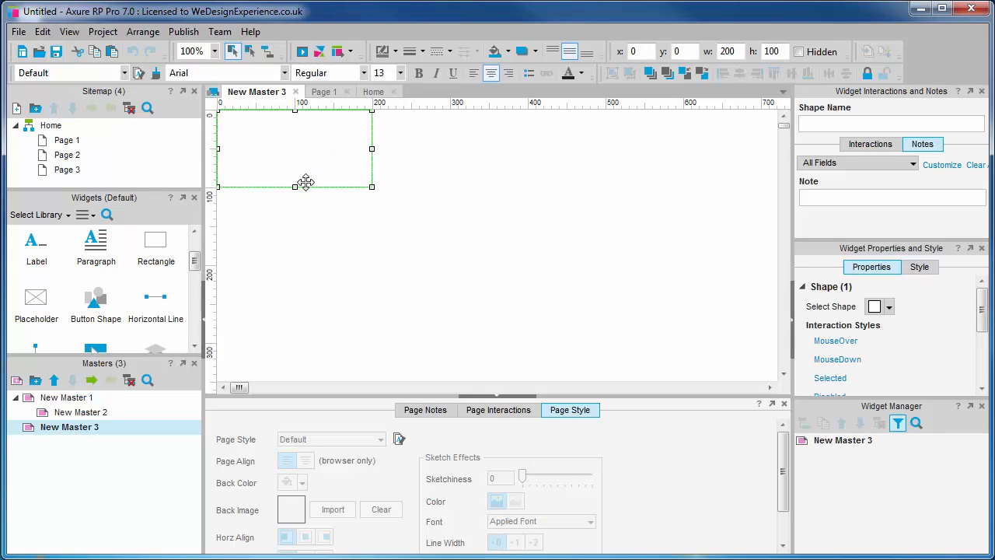
Stretch New Master 3's rectangle to height 162 and return to Page 1.
drag(294, 185, 294, 234)
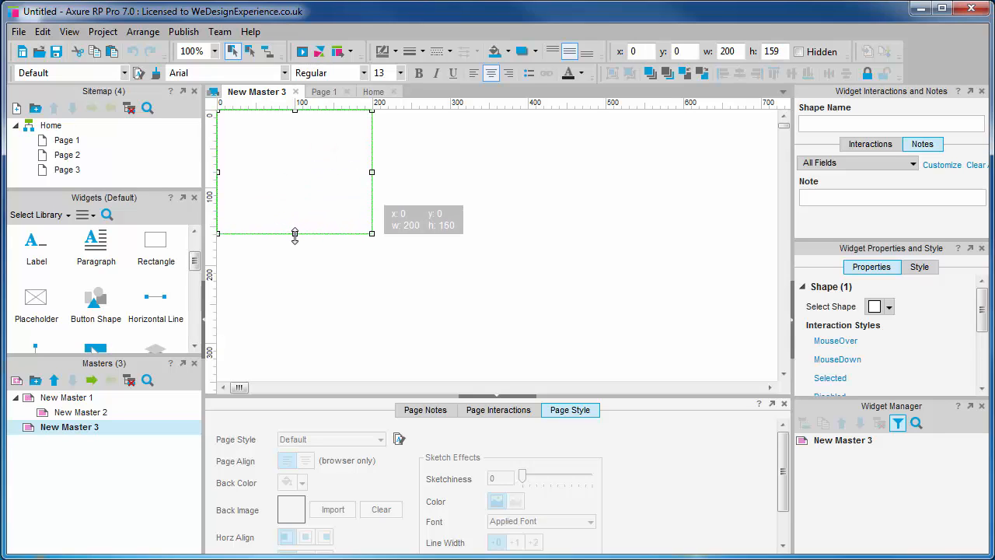
drag(295, 235, 295, 235)
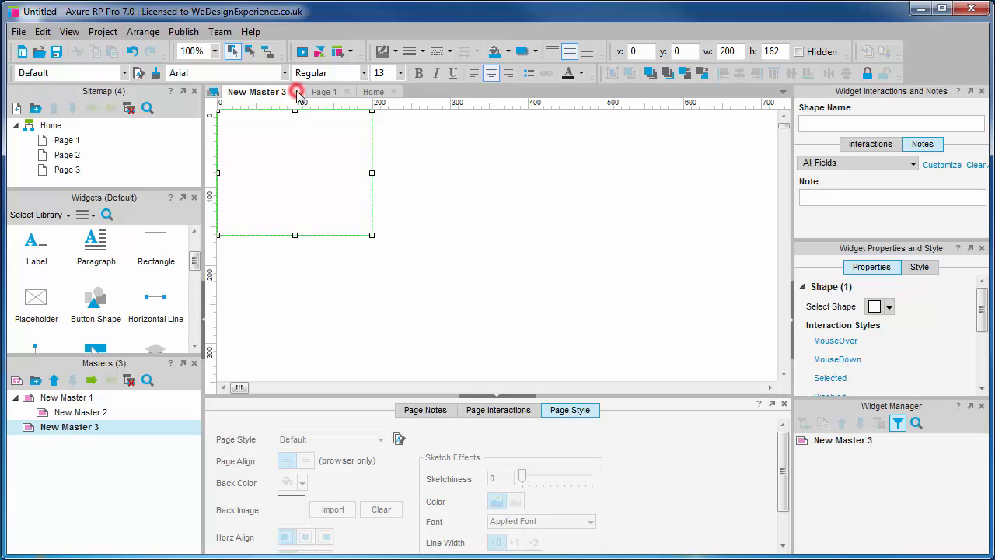
click(324, 92)
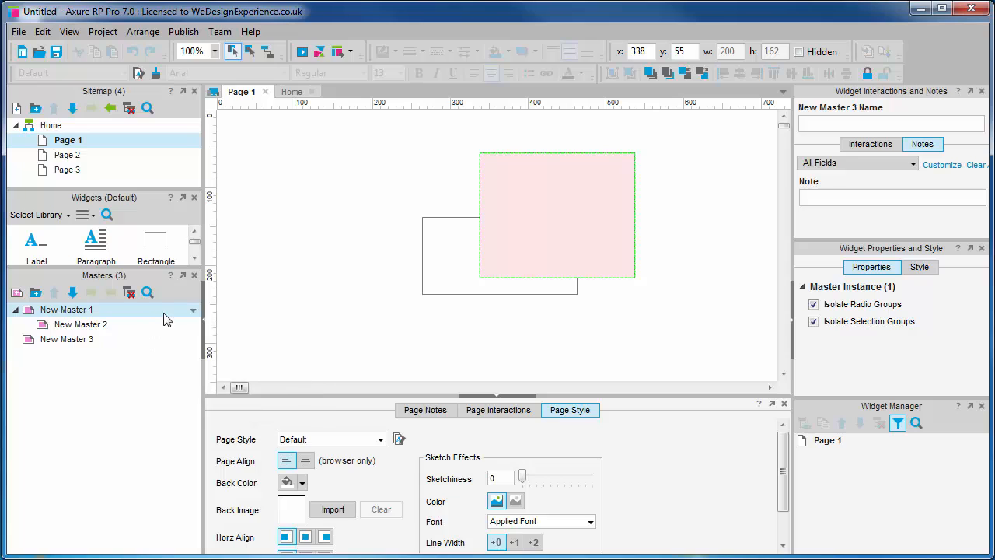
Show the Drop Behavior choices for New Master 1, currently Place Anywhere.
right_click(66, 309)
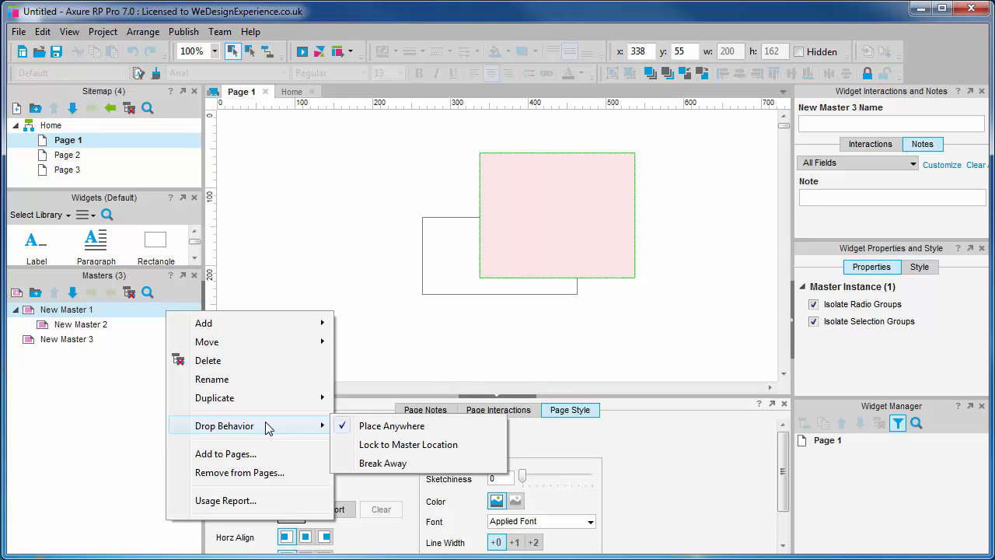
mouse_move(453, 445)
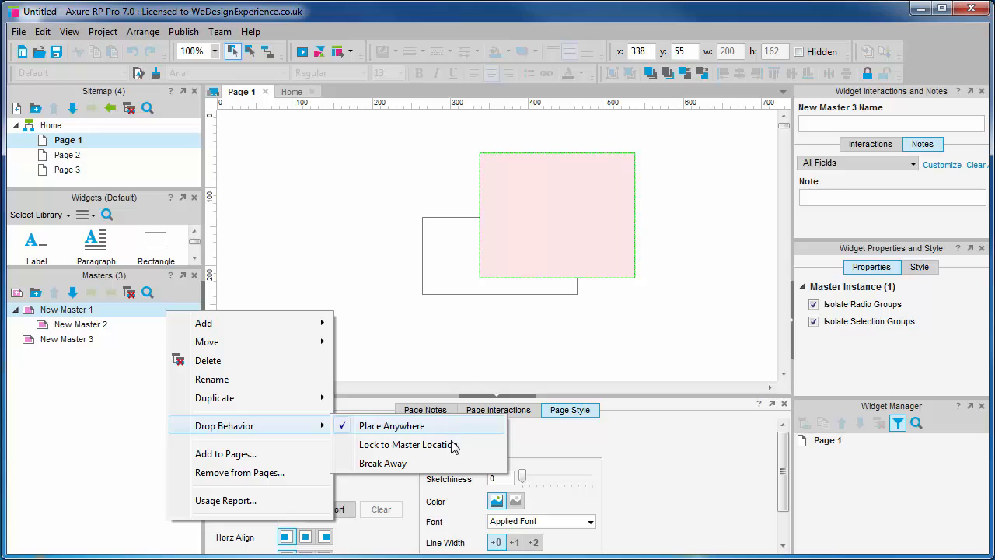
mouse_move(465, 429)
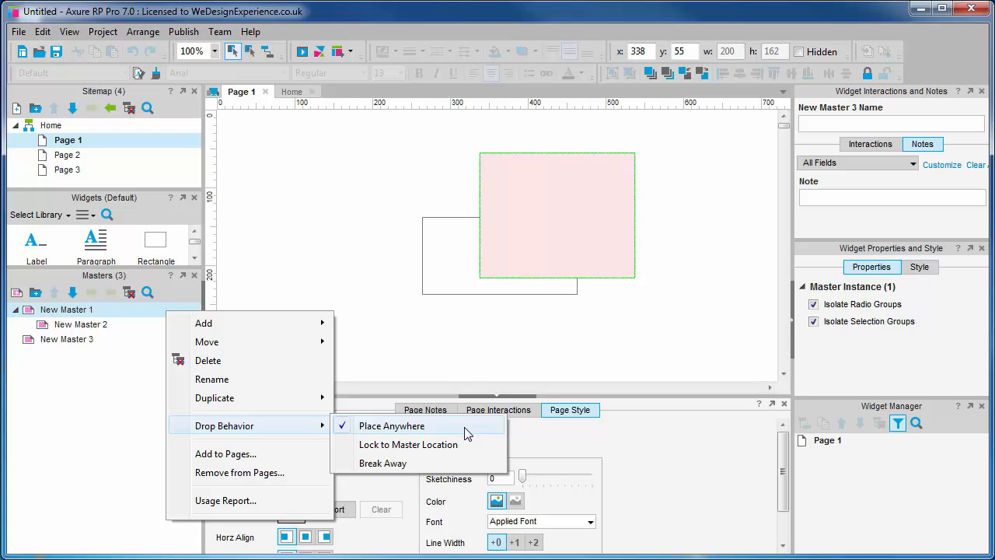
mouse_move(408, 444)
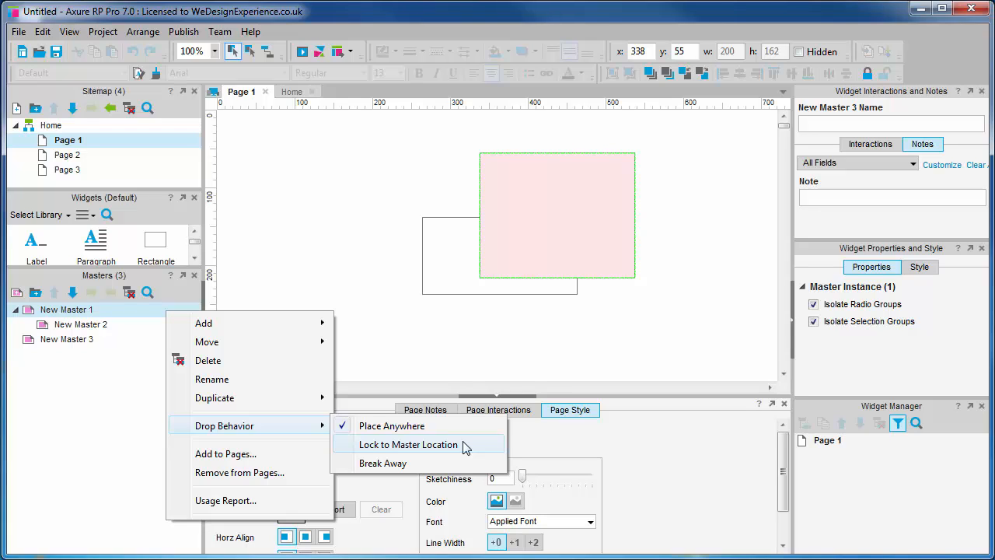
mouse_move(461, 463)
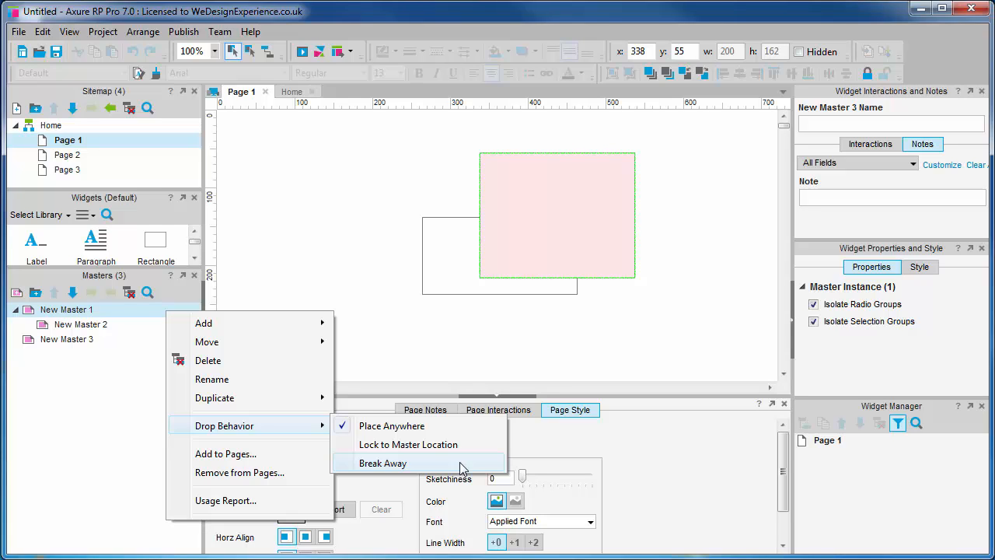
mouse_move(498, 412)
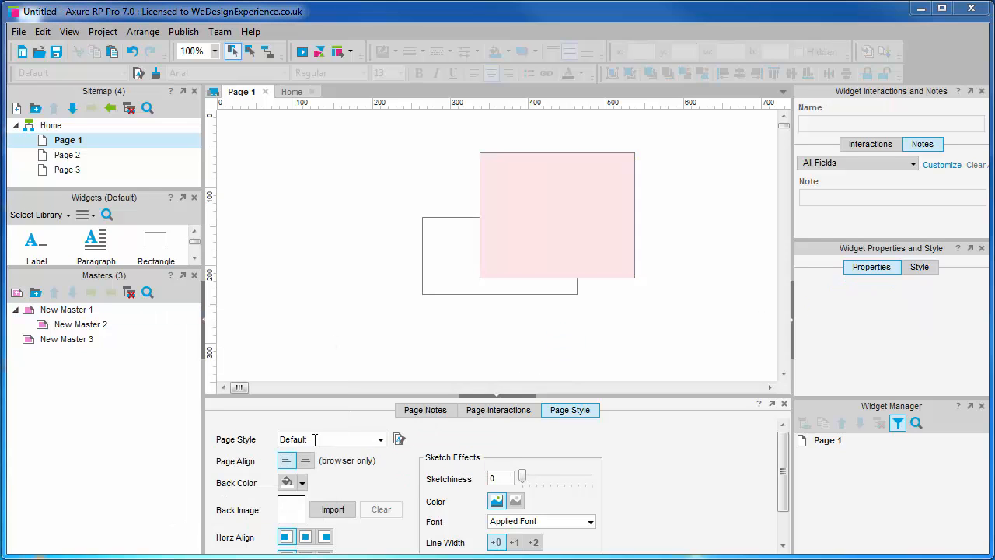
Run the Usage Report for New Master 3, confirming it is used on Page 1.
click(66, 339)
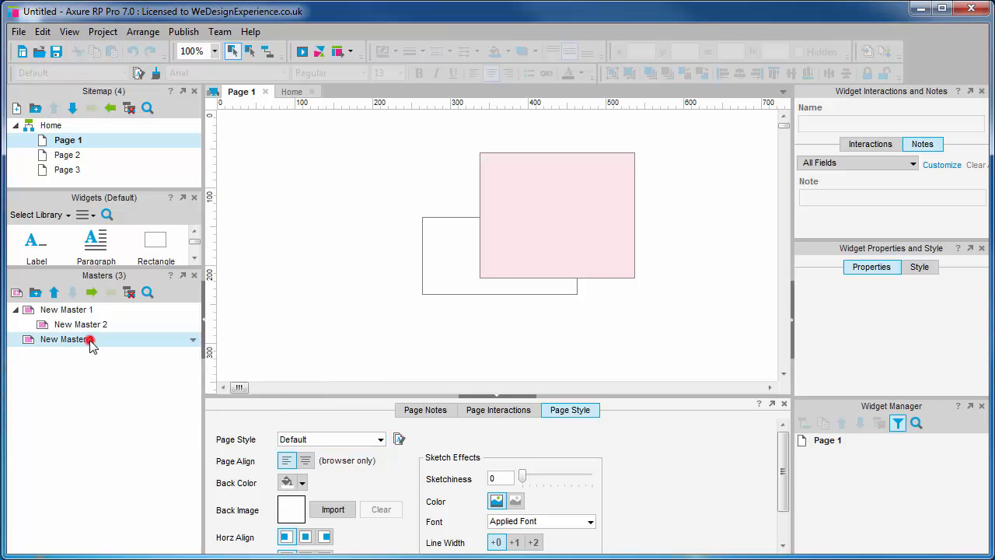
right_click(66, 339)
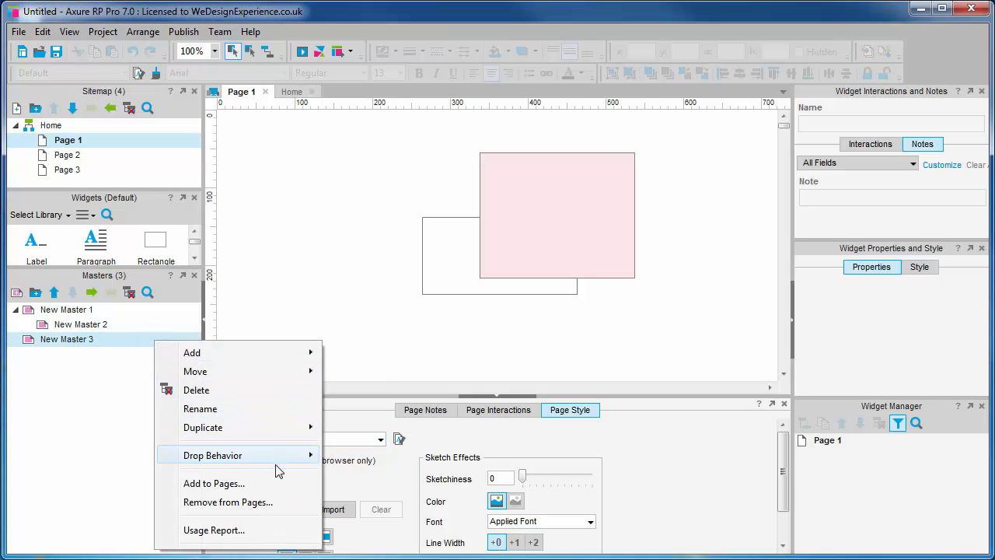
click(214, 530)
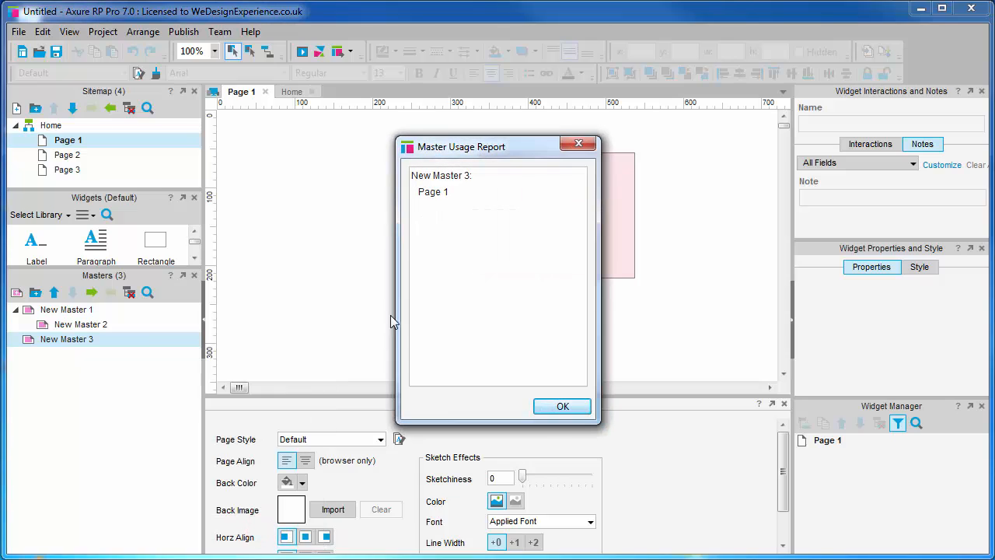
mouse_move(697, 361)
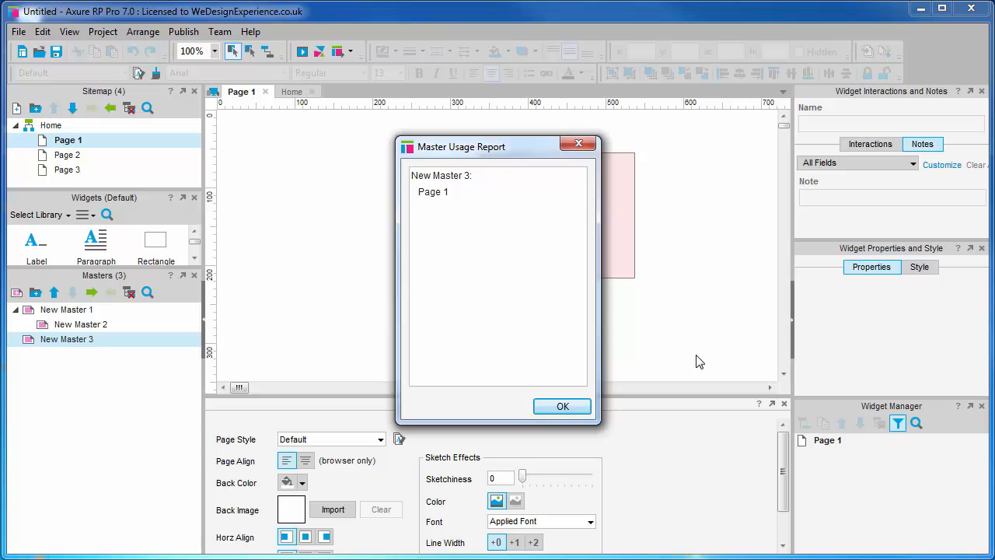
mouse_move(684, 364)
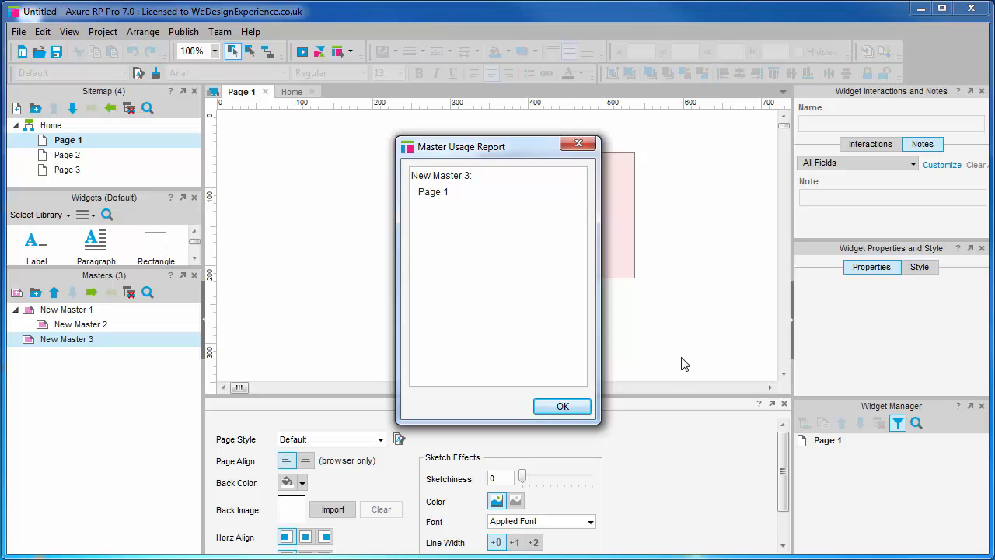